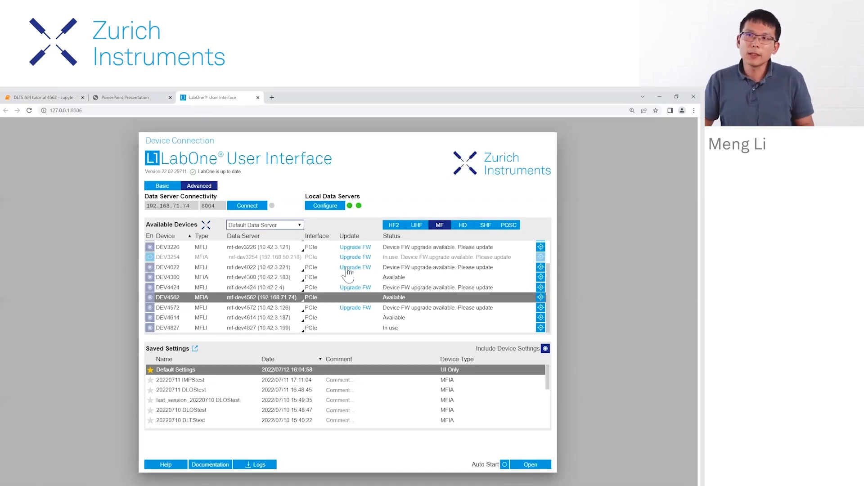
{"action": "mouse_move", "coordinate": [355, 267]}
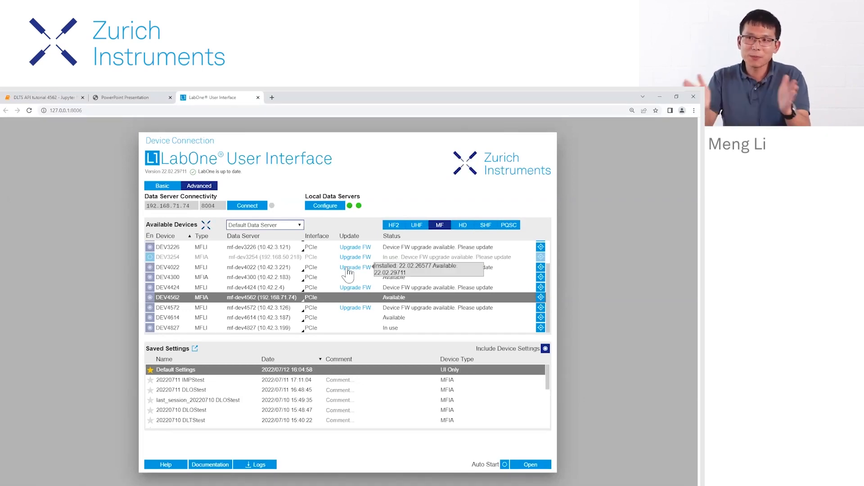
{"action": "mouse_move", "coordinate": [265, 308]}
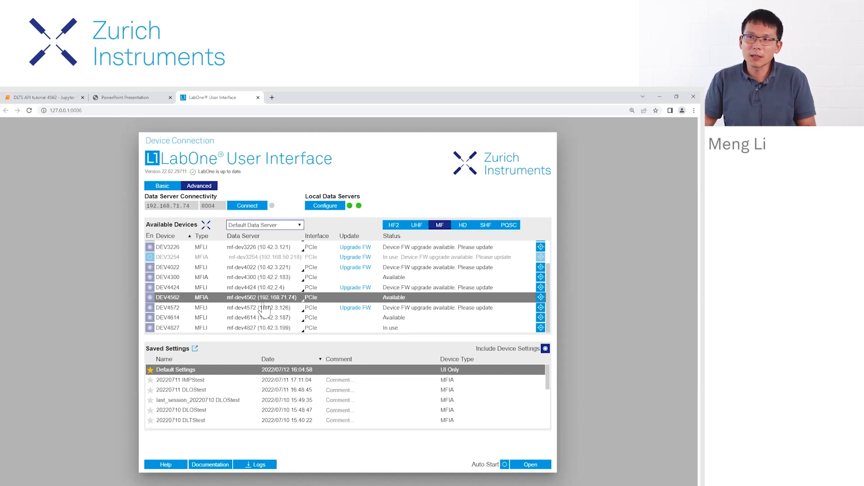
{"action": "mouse_move", "coordinate": [267, 290]}
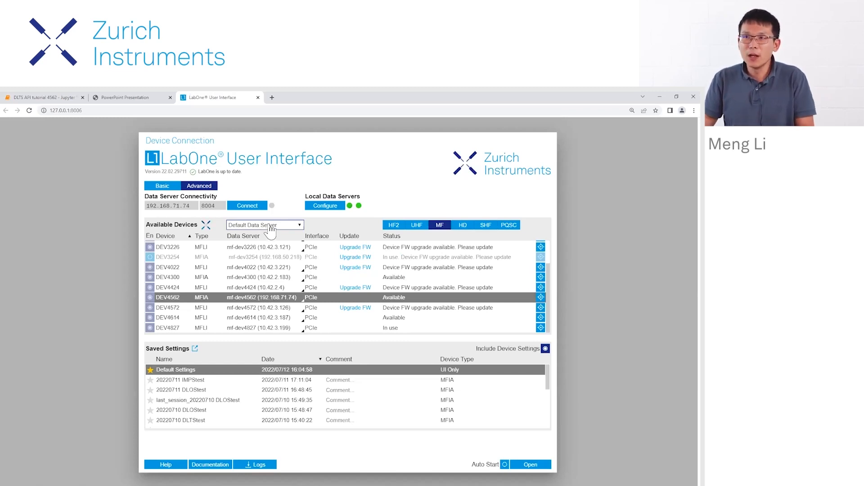
- List devices from Local Data Servers and connect to the DEV4562 instrument
{"action": "left_click", "coordinate": [264, 224]}
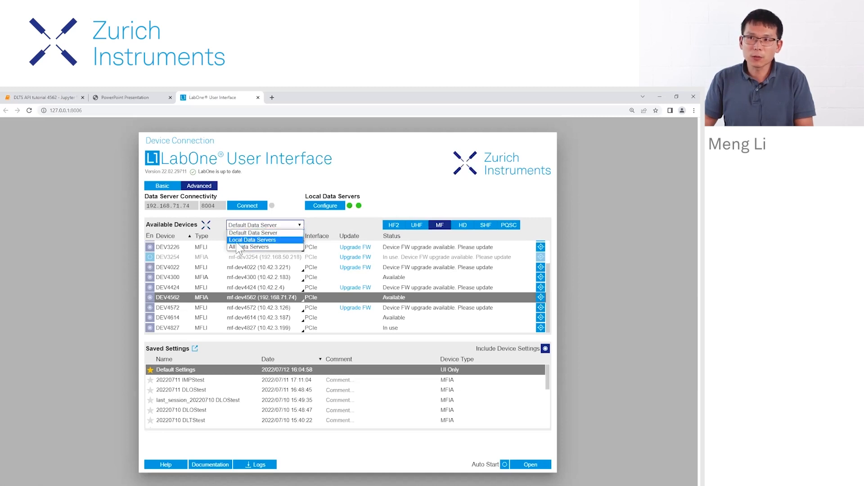
{"action": "left_click", "coordinate": [252, 239]}
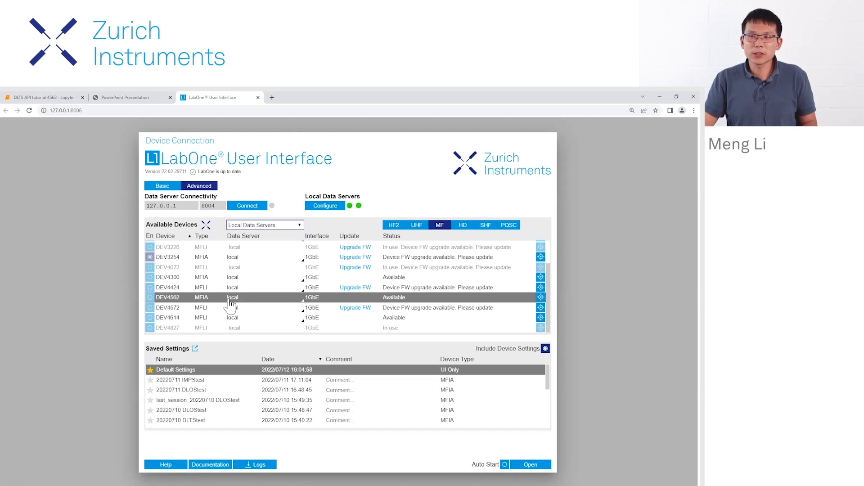
{"action": "left_click", "coordinate": [530, 465]}
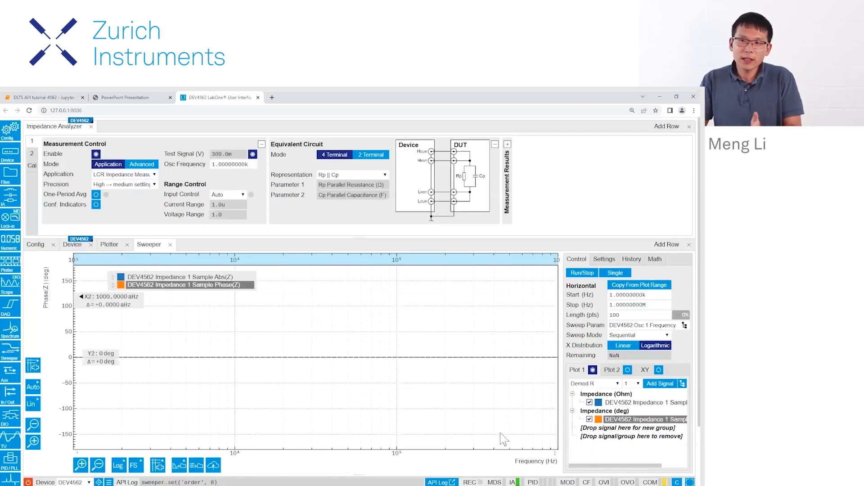
{"action": "mouse_move", "coordinate": [430, 456]}
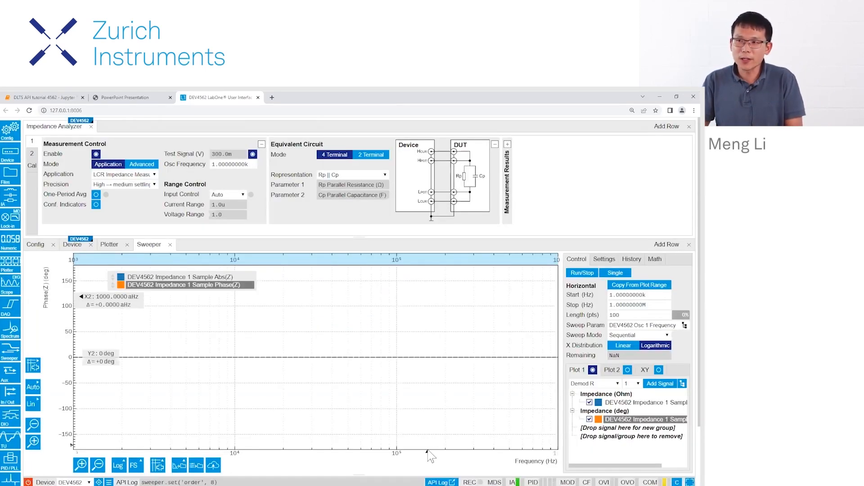
- Show the API Commands Log and mark its import and server-connection lines 1–5
{"action": "left_click", "coordinate": [441, 483]}
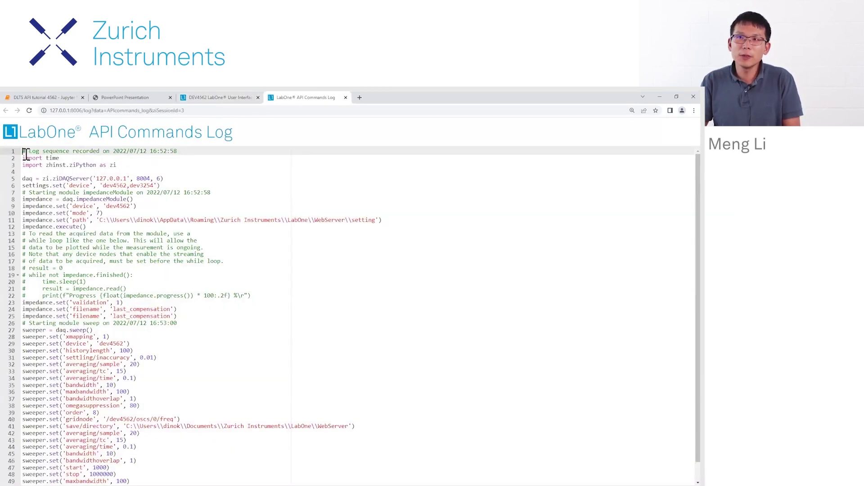
{"action": "left_click_drag", "start_coordinate": [24, 151], "coordinate": [164, 179]}
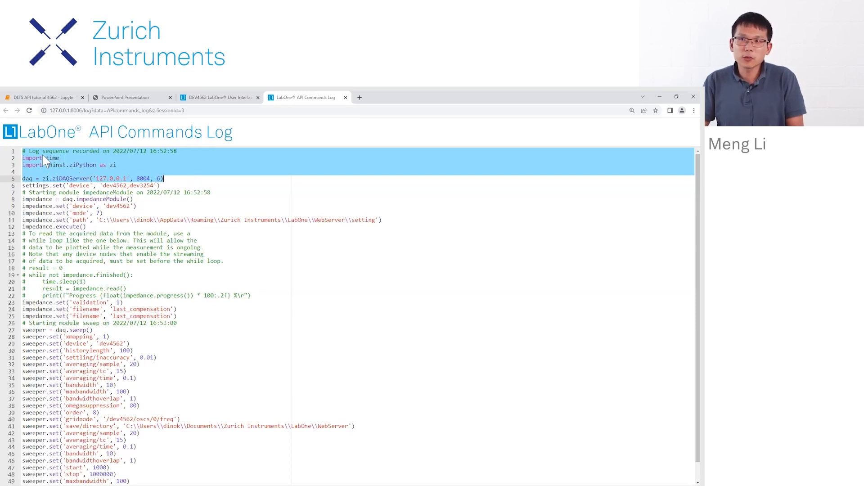
{"action": "mouse_move", "coordinate": [72, 178]}
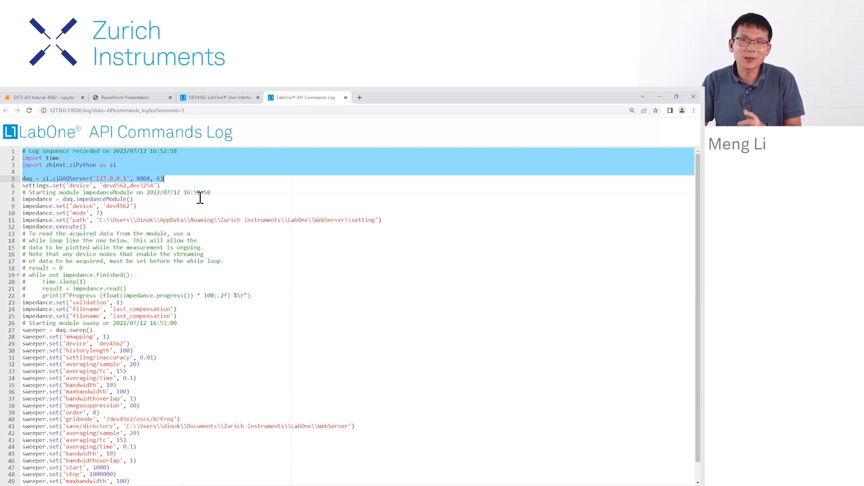
{"action": "mouse_move", "coordinate": [95, 158]}
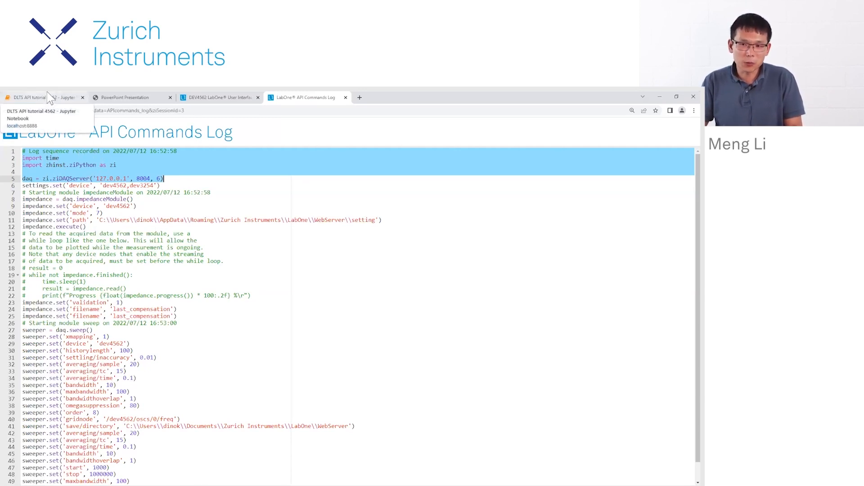
- Run the notebook's Initialization cell to connect to the data server at 127.0.0.1:8004
{"action": "left_click", "coordinate": [41, 97]}
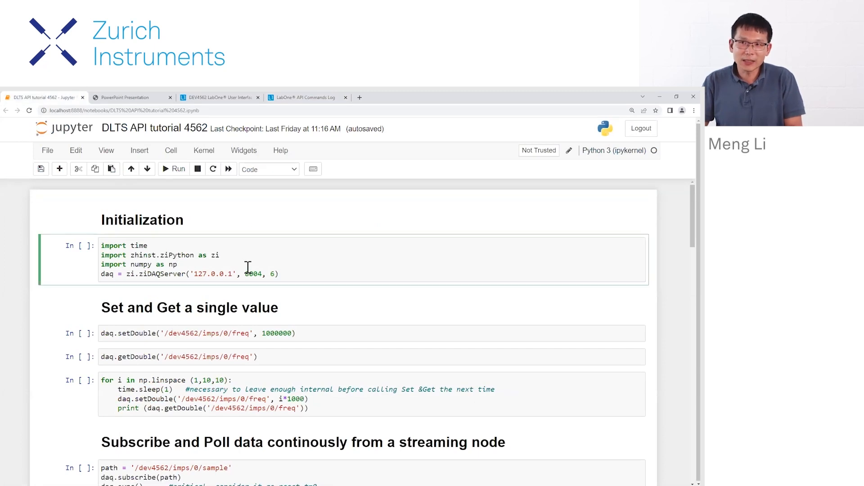
{"action": "left_click", "coordinate": [173, 168]}
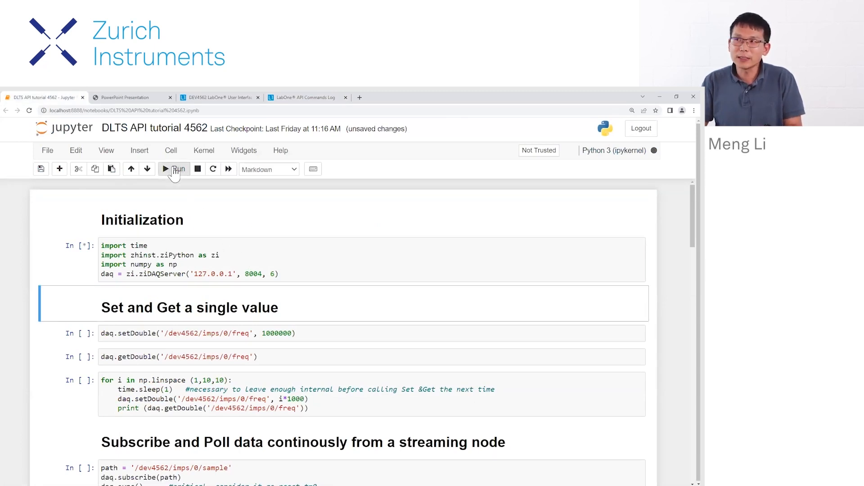
{"action": "left_click", "coordinate": [174, 168]}
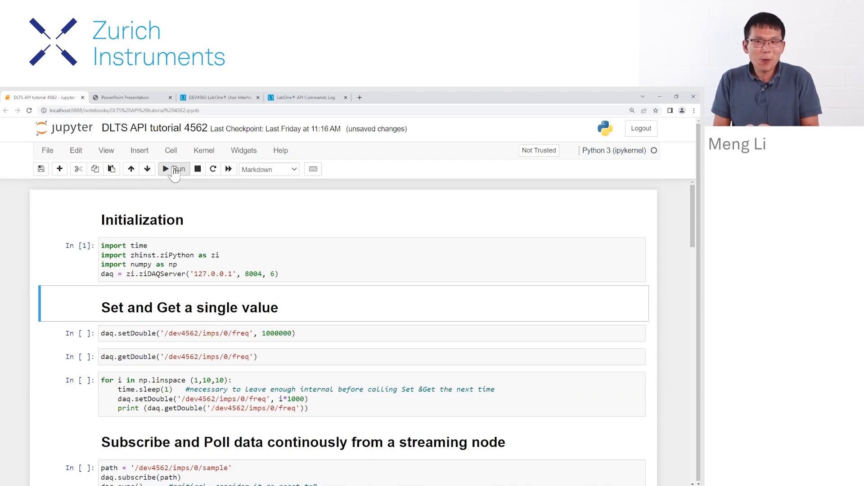
{"action": "mouse_move", "coordinate": [260, 106]}
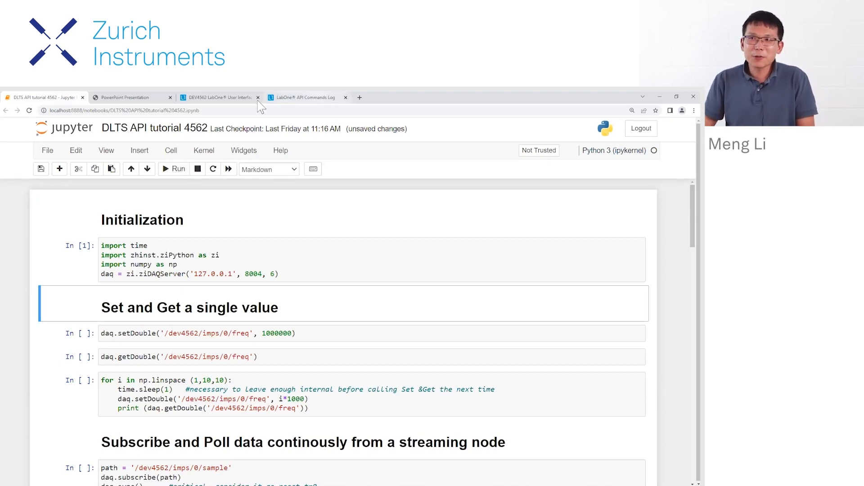
- View tutorial slide 6 on set/get and subscribe/poll API commands
{"action": "left_click", "coordinate": [130, 97]}
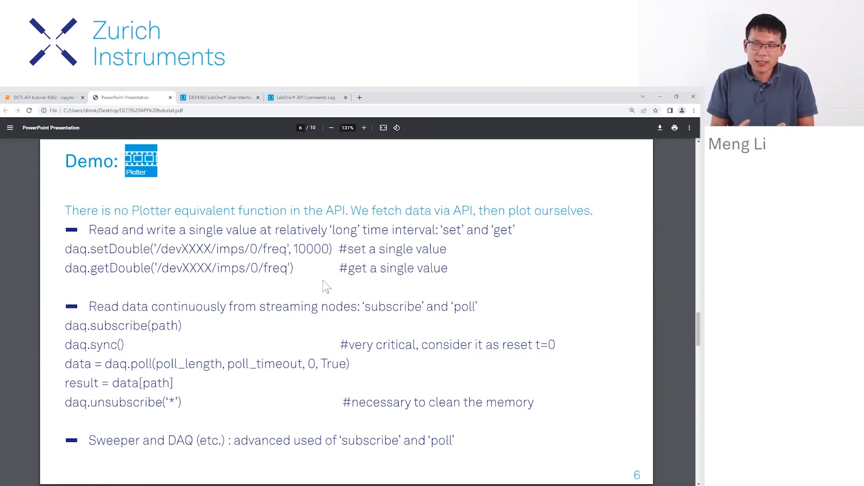
{"action": "mouse_move", "coordinate": [343, 233]}
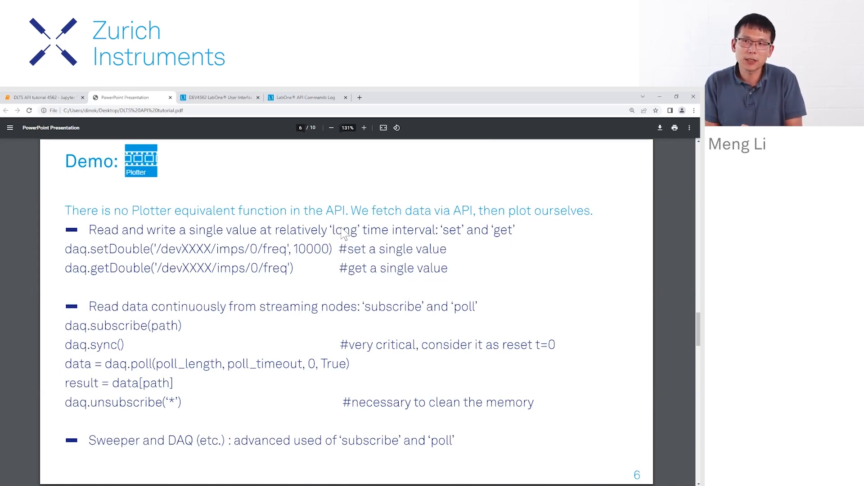
{"action": "mouse_move", "coordinate": [482, 216]}
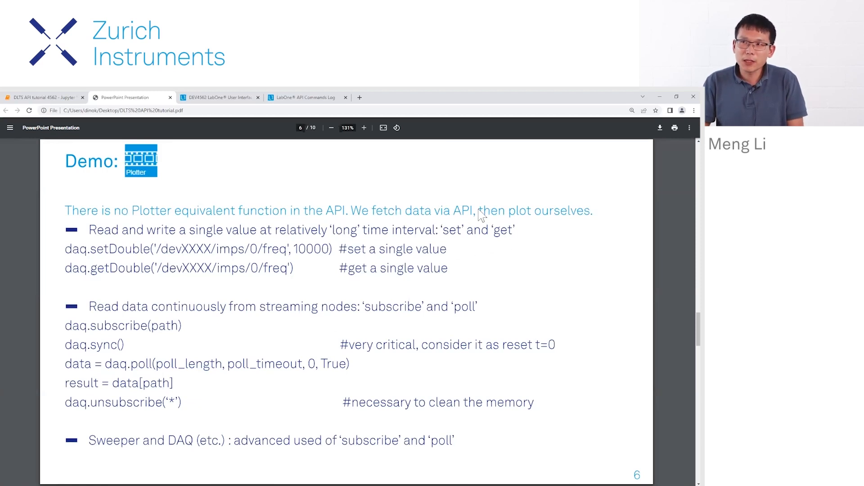
{"action": "mouse_move", "coordinate": [225, 170]}
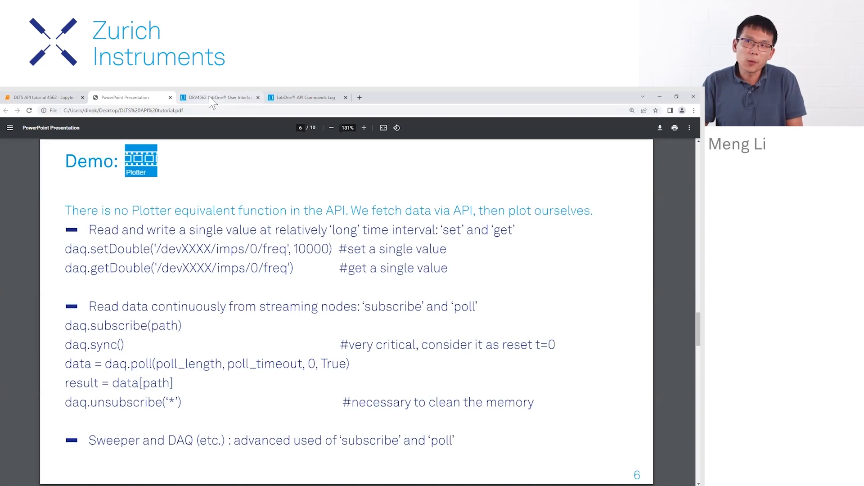
- Change the Osc Frequency from 1k to 10k in the instrument interface
{"action": "left_click", "coordinate": [219, 97]}
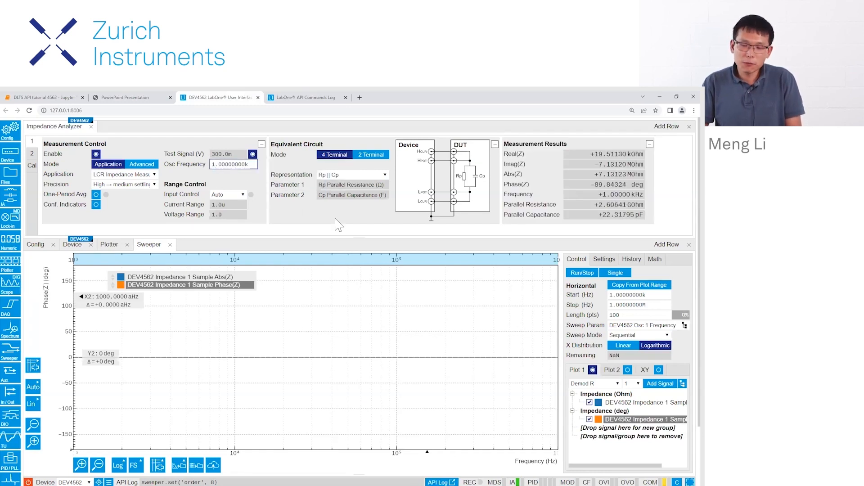
{"action": "left_click", "coordinate": [234, 163]}
{"action": "type", "text": "0"}
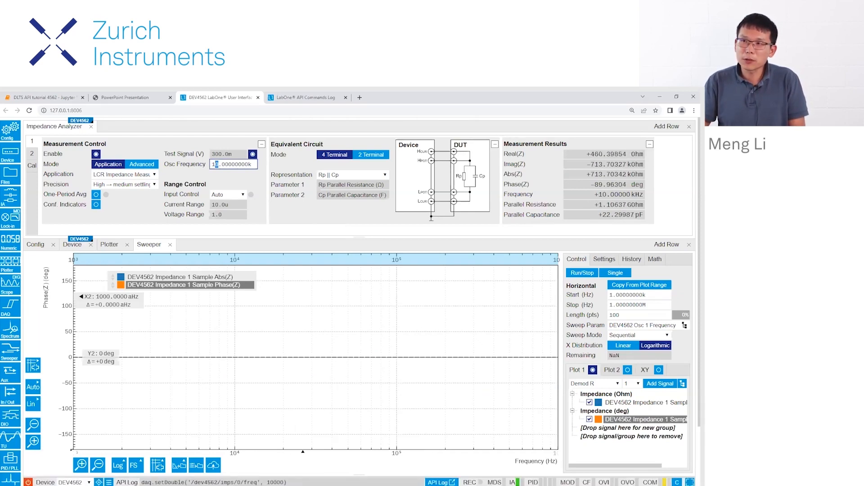
- Mark the newly logged setDouble 10000 line in the API log, then return to the notebook
{"action": "left_click", "coordinate": [307, 97]}
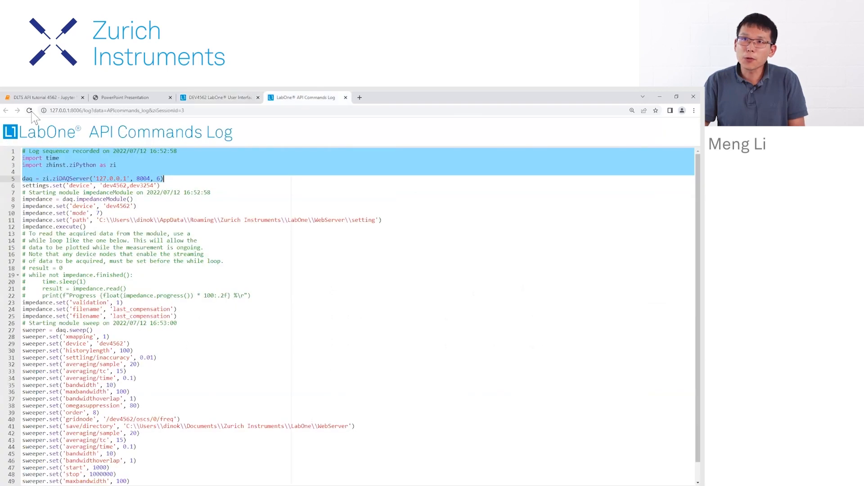
{"action": "scroll", "scroll_direction": "down", "scroll_amount": 3}
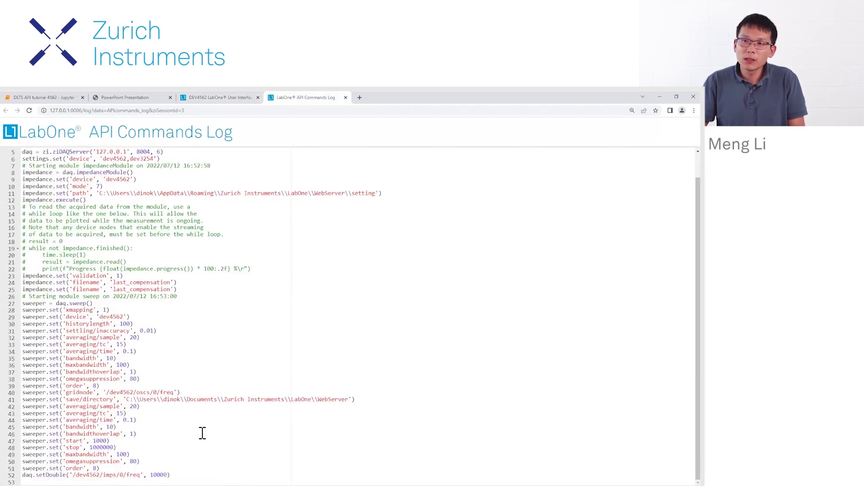
{"action": "left_click", "coordinate": [171, 475]}
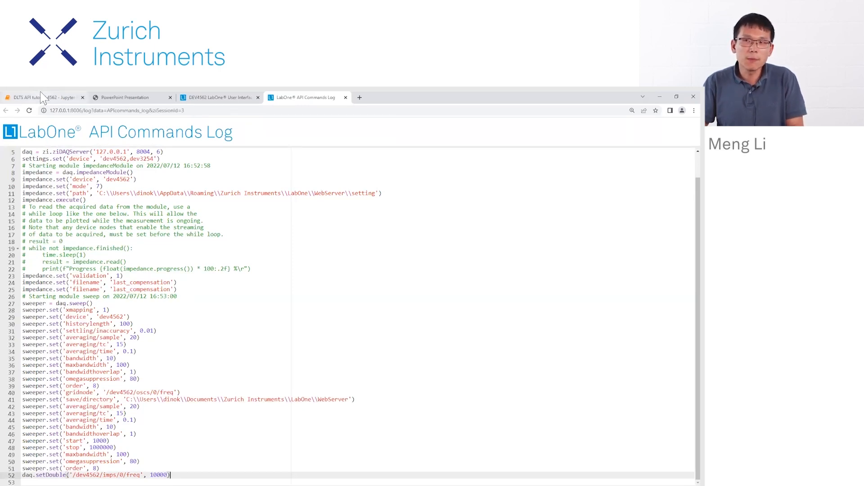
{"action": "left_click", "coordinate": [41, 97]}
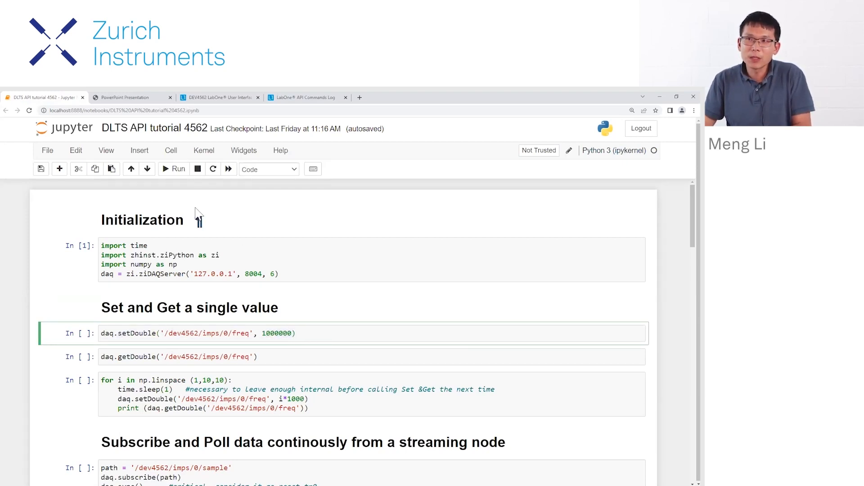
- Run the daq.setDouble cell and confirm LabOne reports the oscillator frequency as 1000 kHz
{"action": "left_click", "coordinate": [174, 168]}
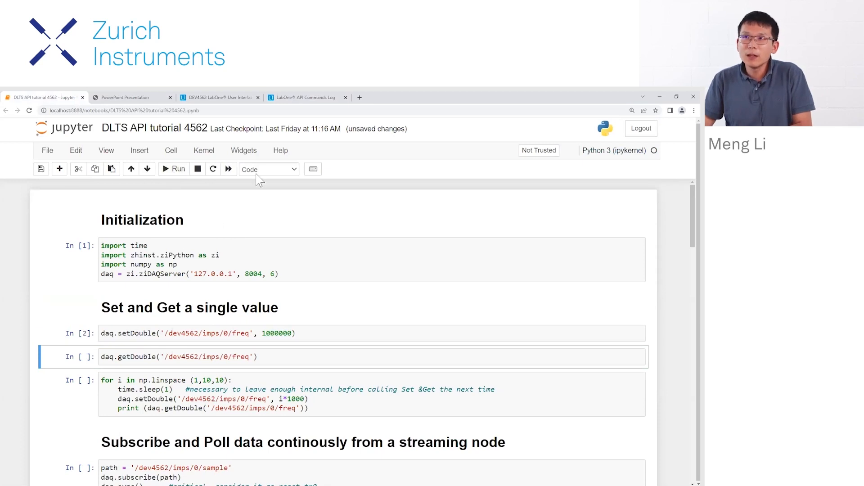
{"action": "mouse_move", "coordinate": [218, 101]}
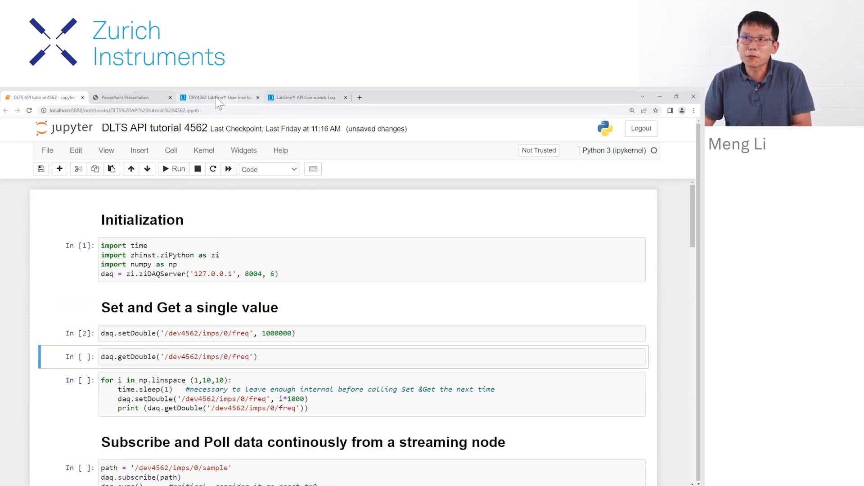
{"action": "left_click", "coordinate": [220, 98]}
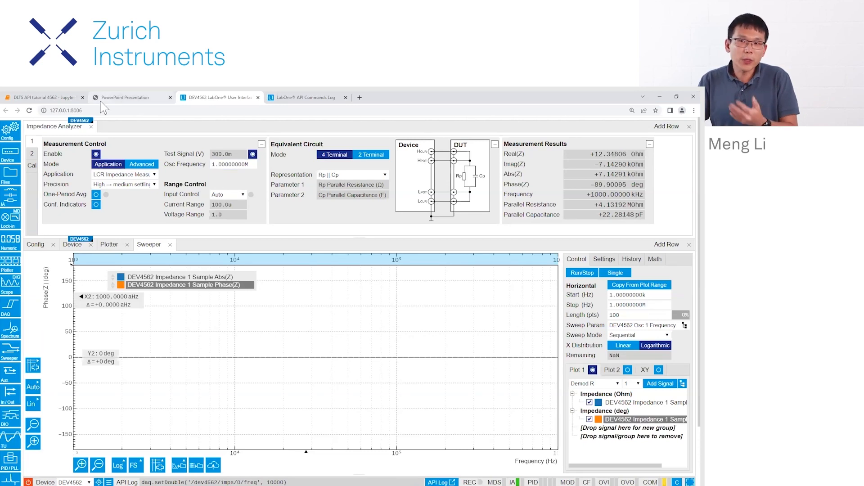
{"action": "left_click", "coordinate": [44, 97]}
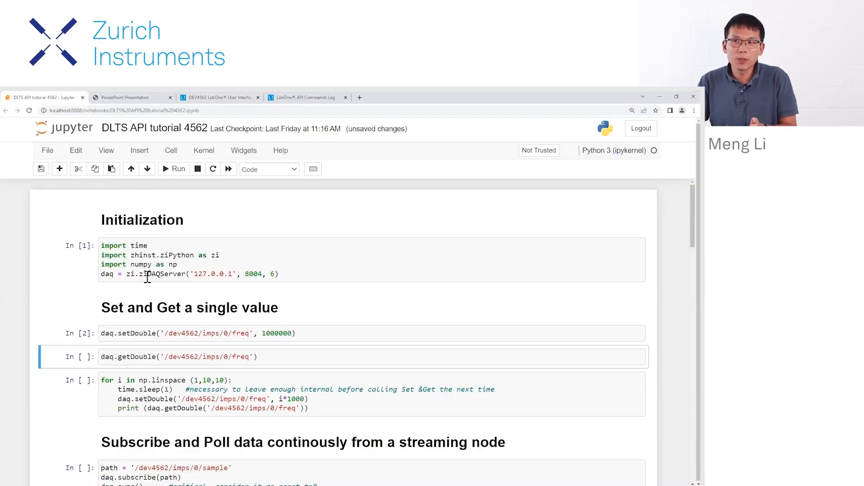